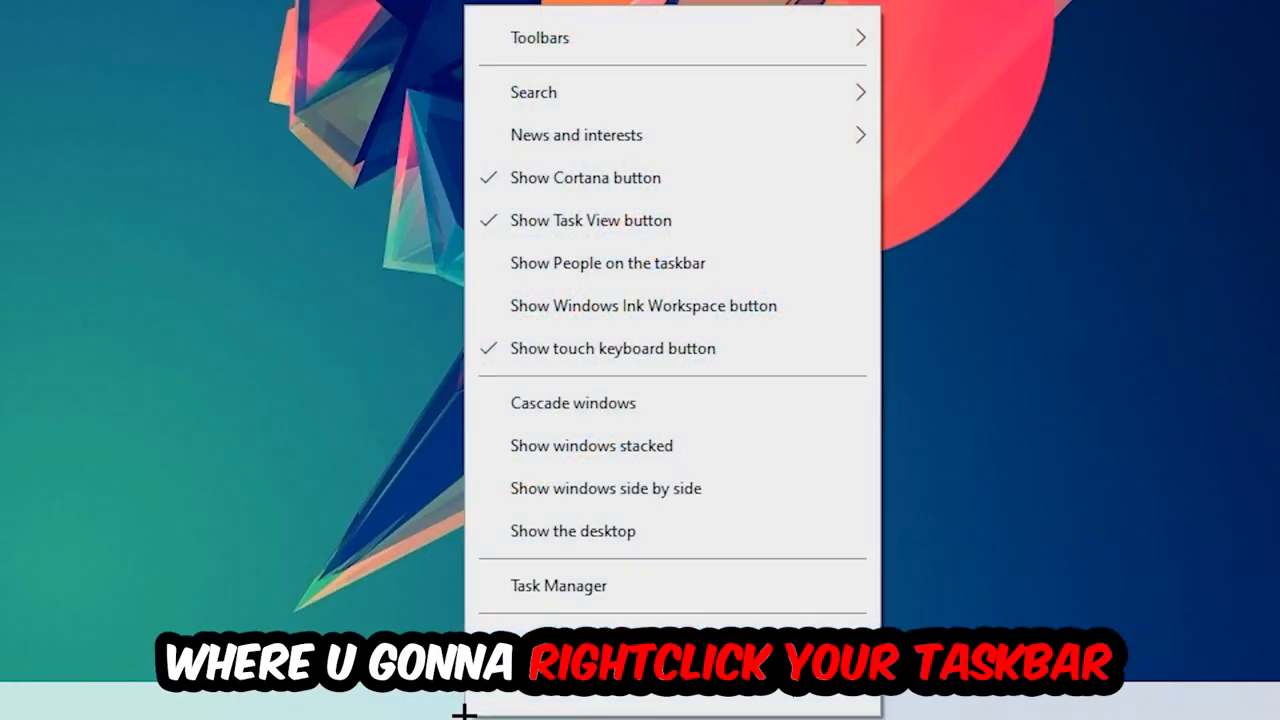
Step: Open Task Manager from the taskbar context menu
left_click(558, 585)
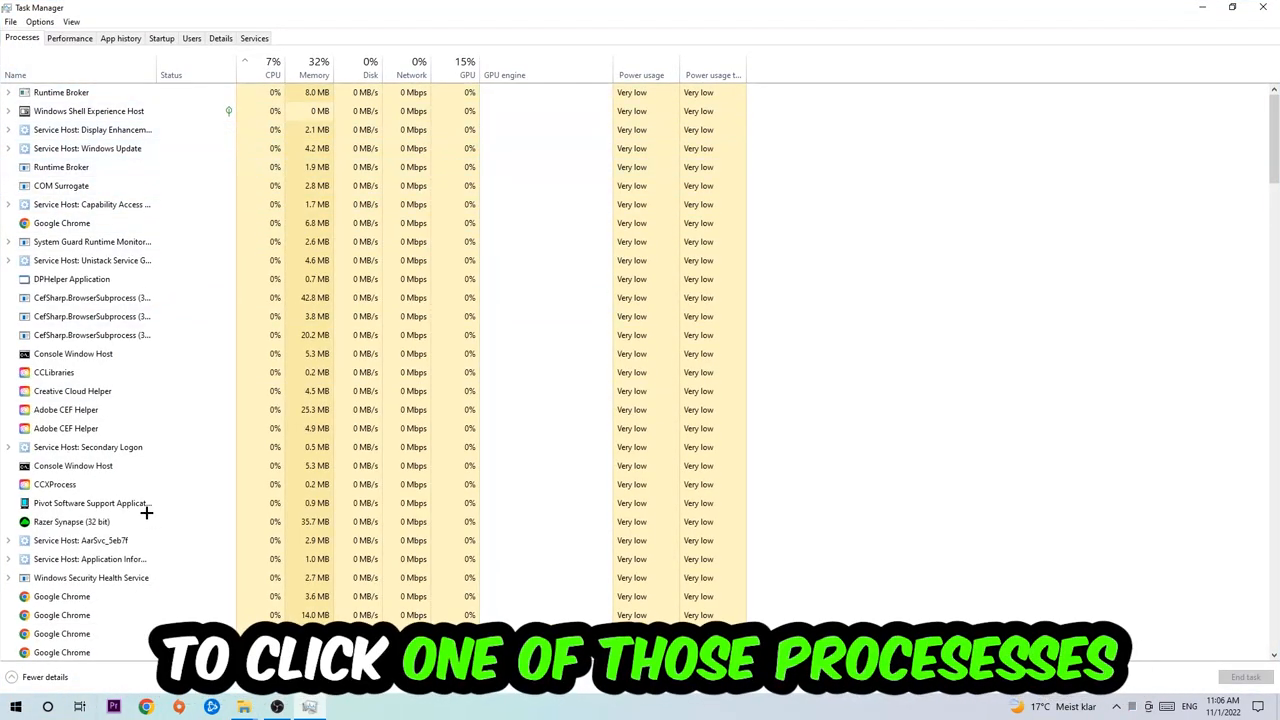
Step: Select a running game process in Task Manager's Processes list to end it
left_click(62, 223)
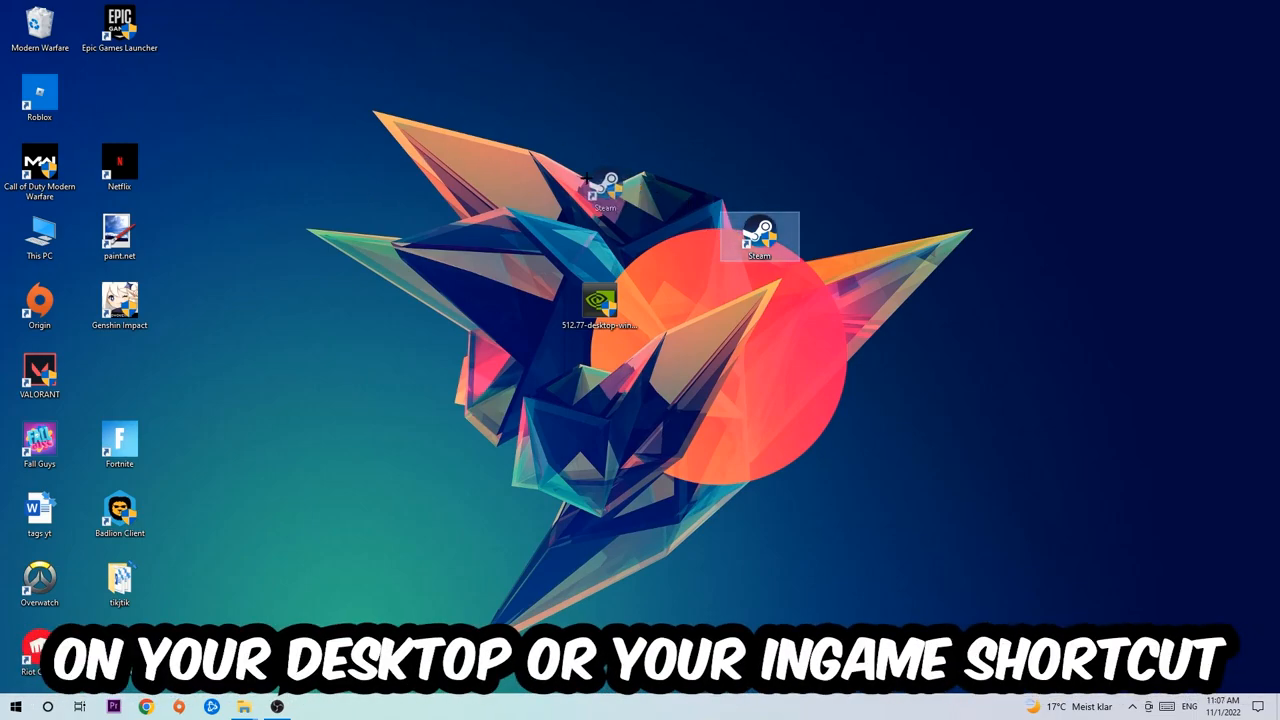
Step: Run the Steam desktop shortcut as administrator, then reopen its context menu
right_click(762, 234)
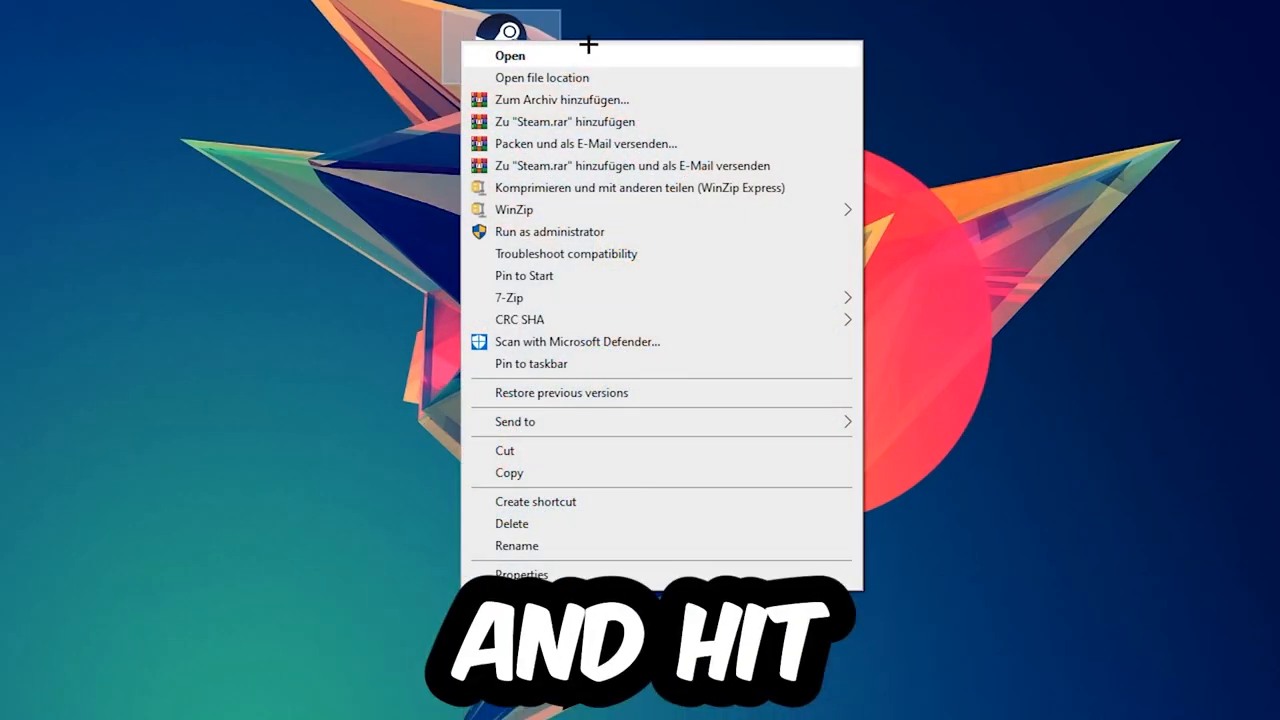
left_click(549, 231)
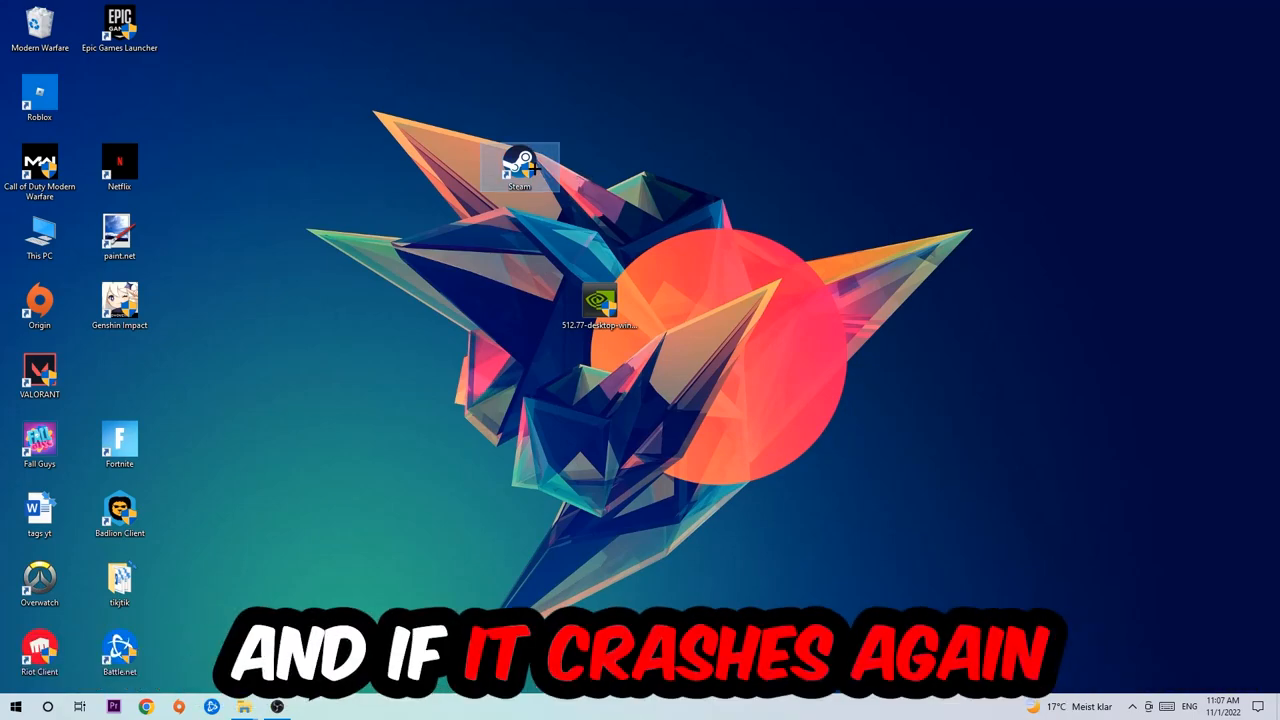
right_click(520, 163)
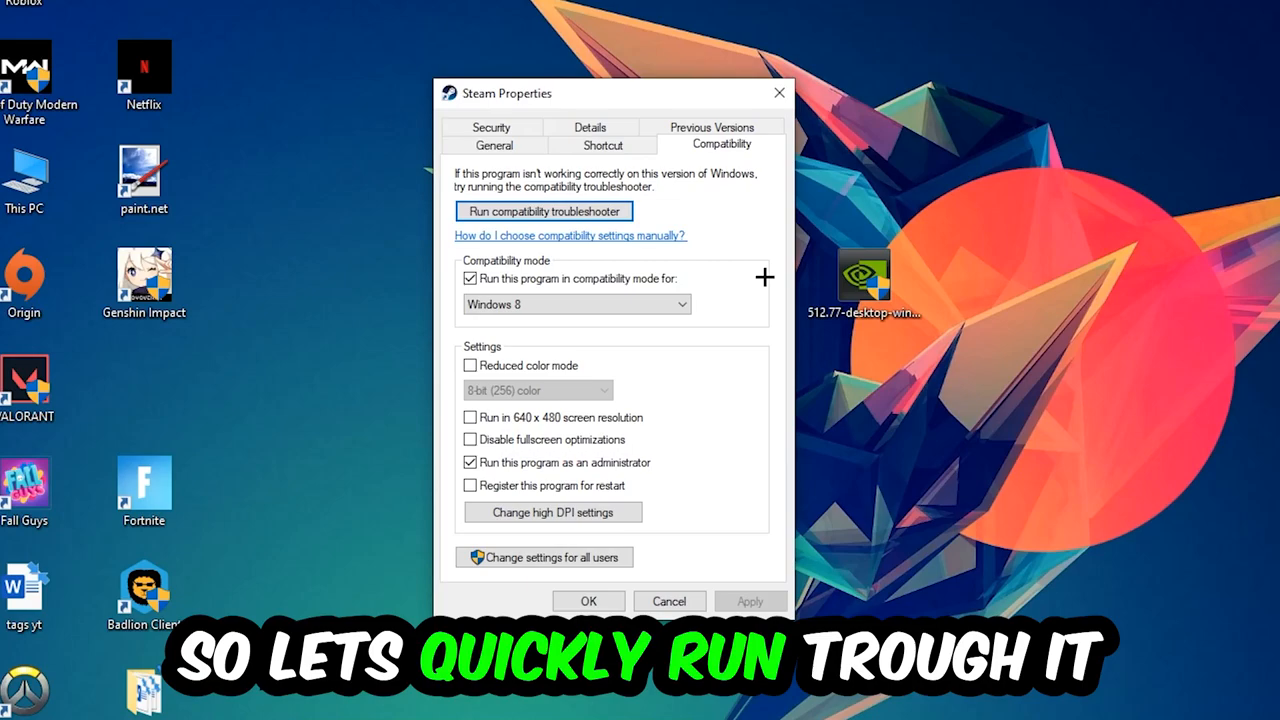
mouse_move(548, 287)
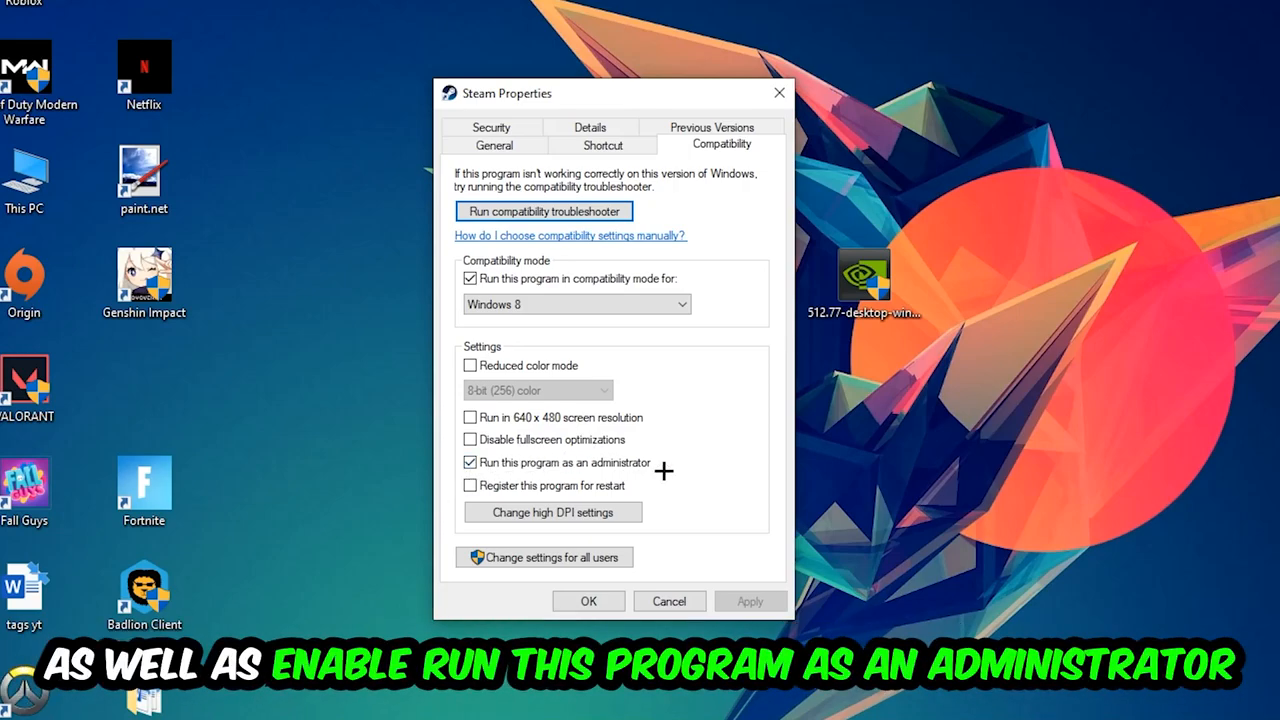
Step: Save Steam's Windows 8 compatibility and administrator settings and close Properties
left_click(588, 600)
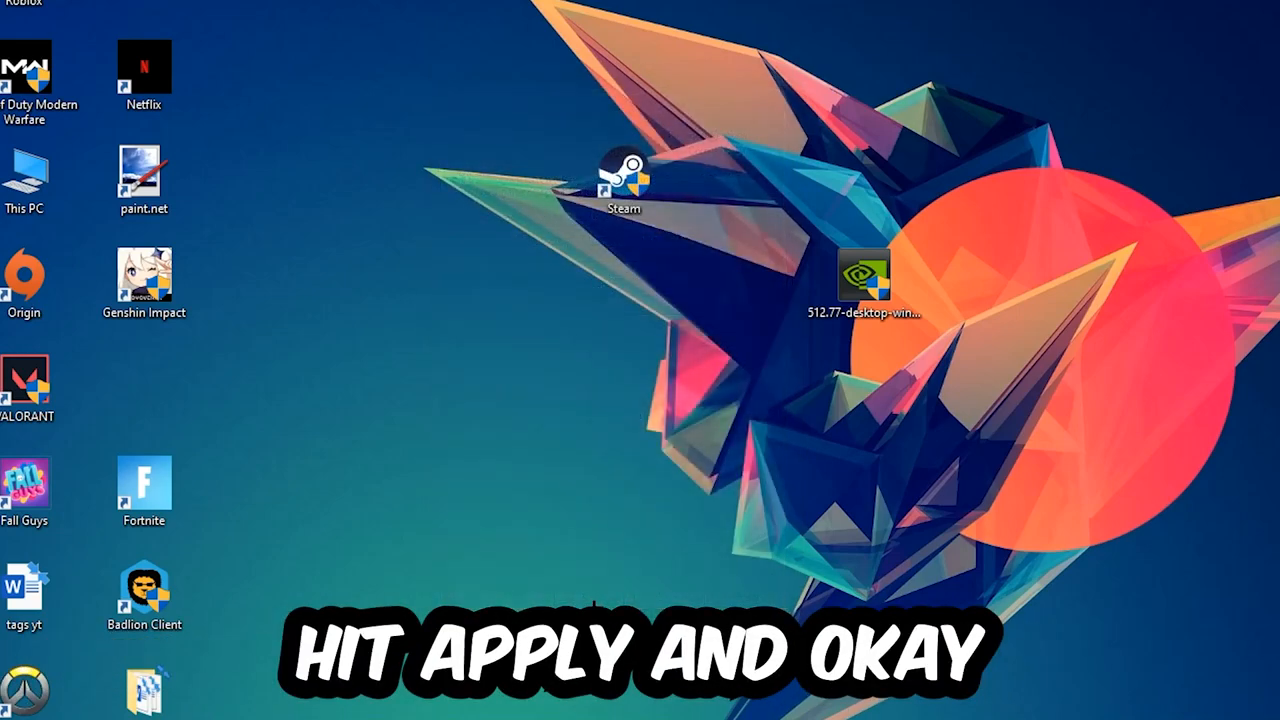